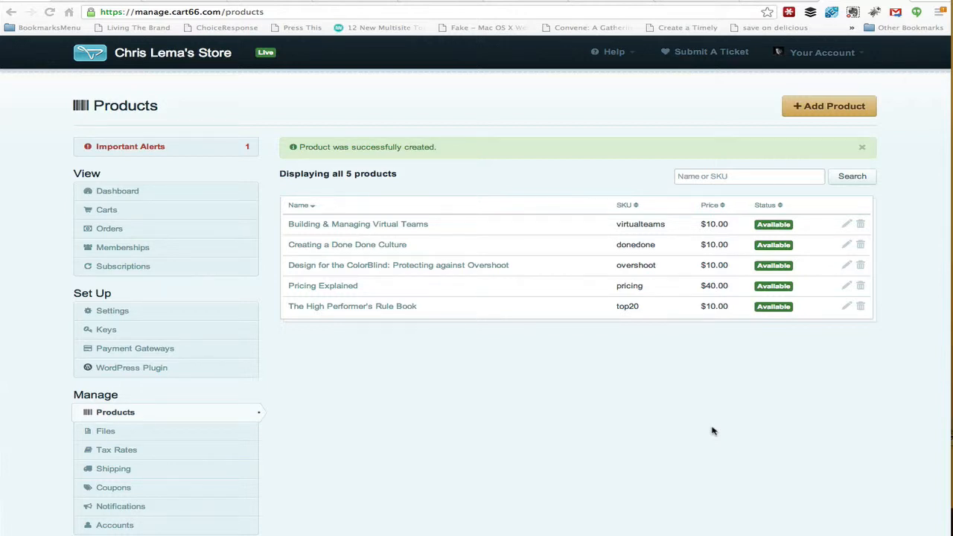
mouse_move(707, 430)
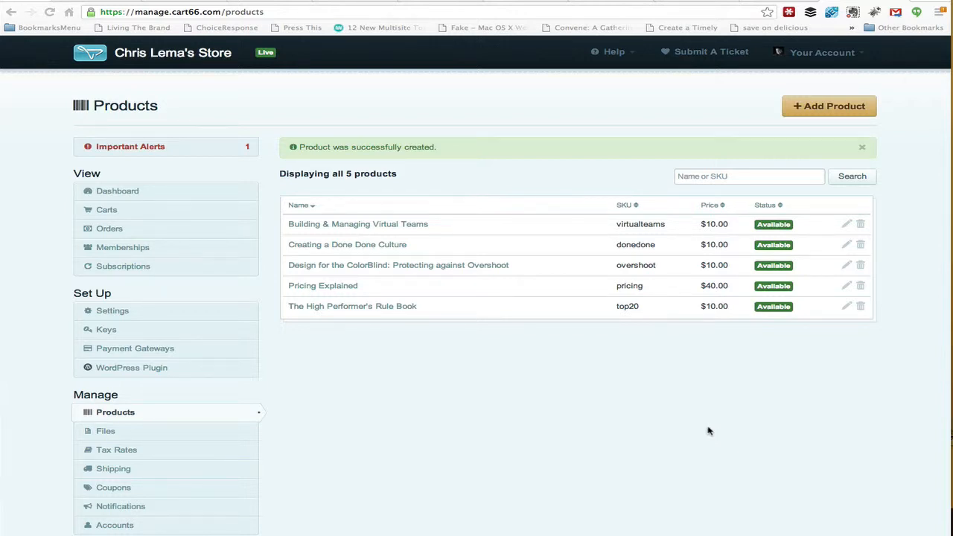
mouse_move(633, 426)
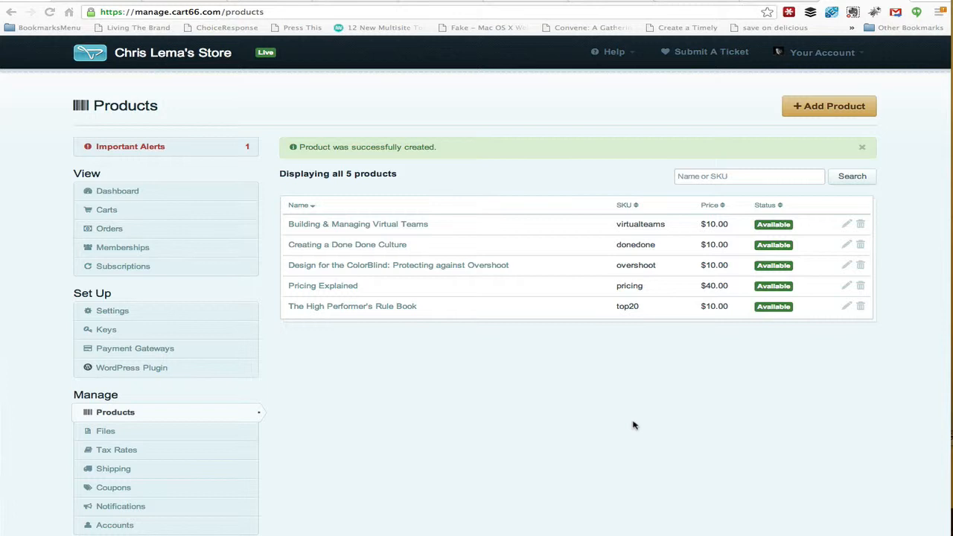
mouse_move(635, 426)
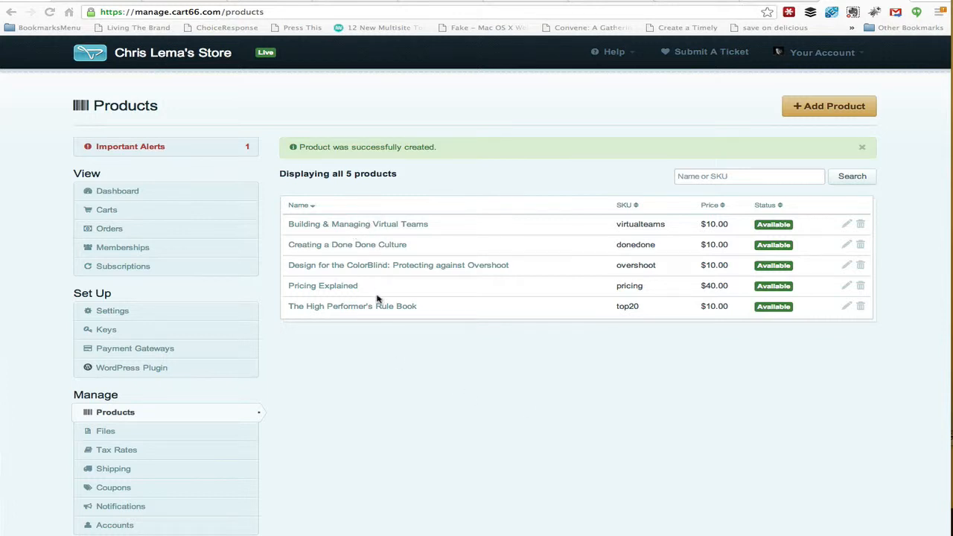
mouse_move(400, 360)
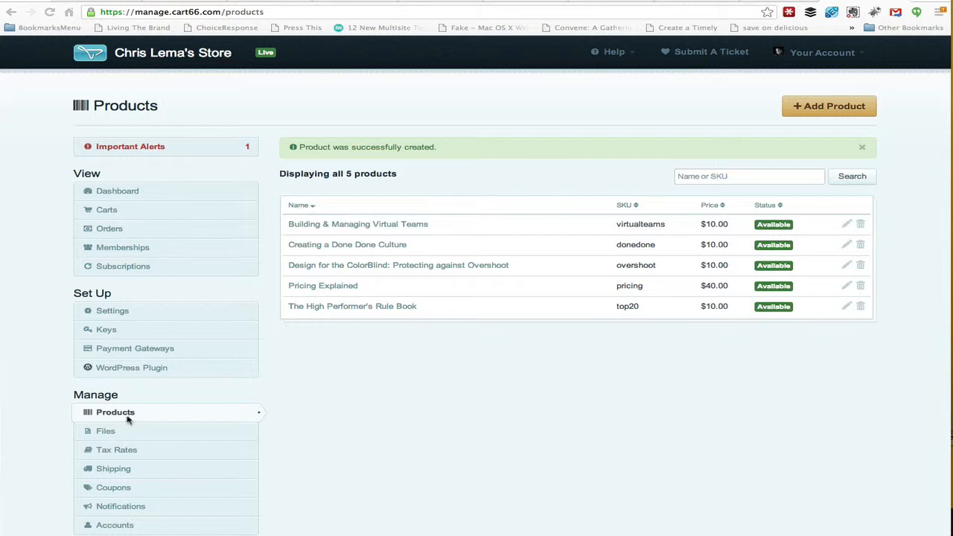
mouse_move(333, 408)
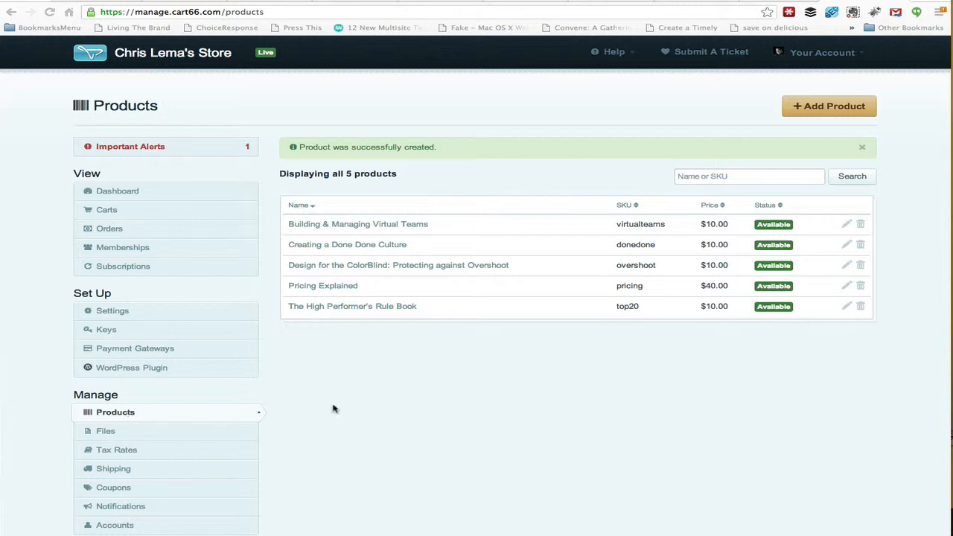
mouse_move(506, 376)
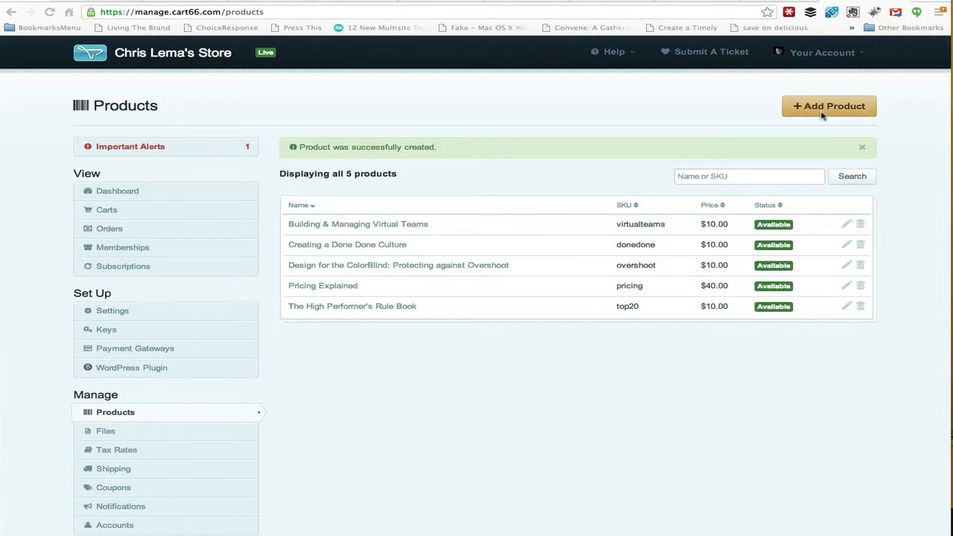
mouse_move(825, 111)
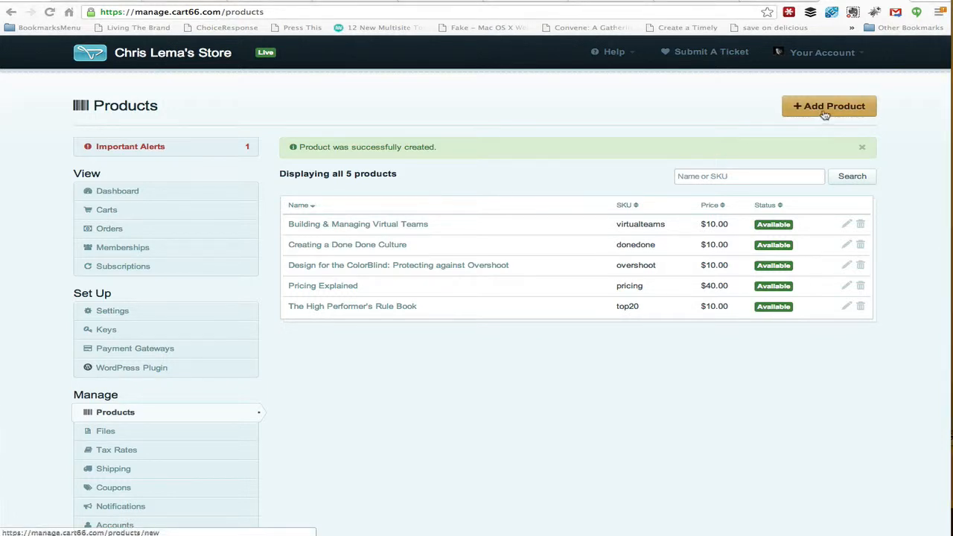
Start a new product and bring up its Subscription tab.
left_click(828, 106)
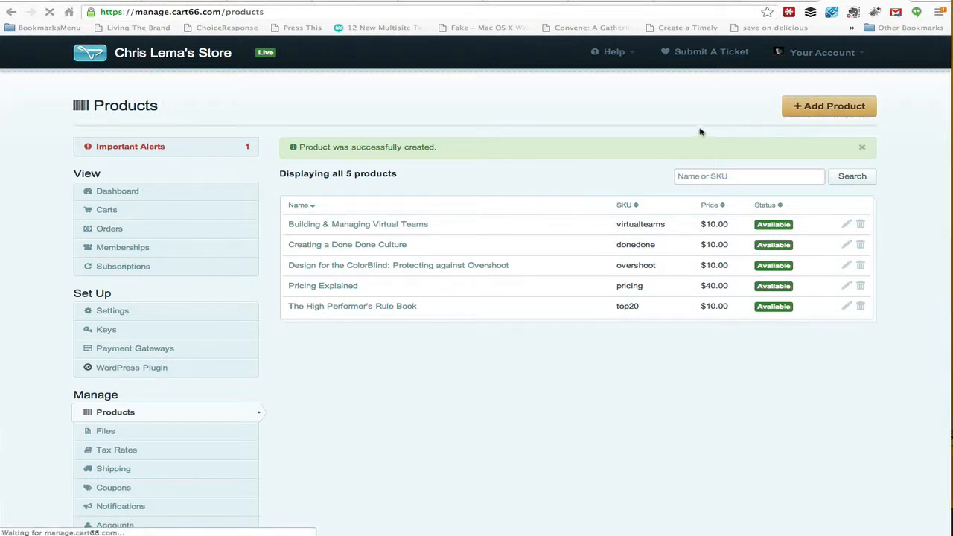
left_click(827, 105)
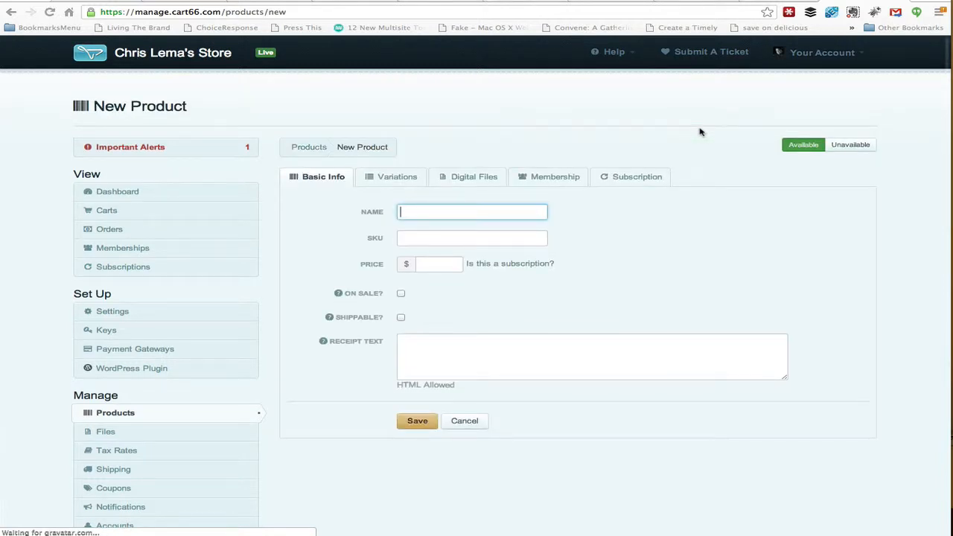
mouse_move(467, 182)
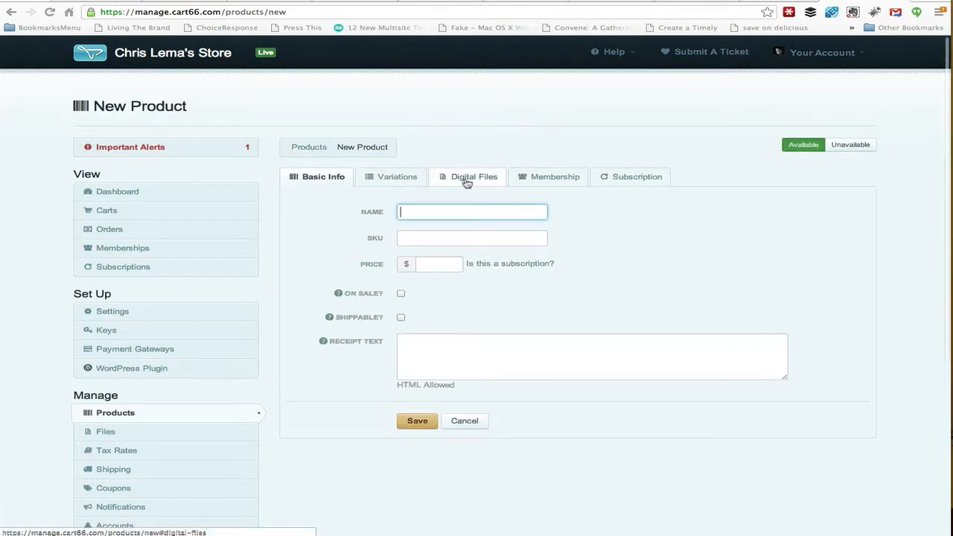
mouse_move(410, 181)
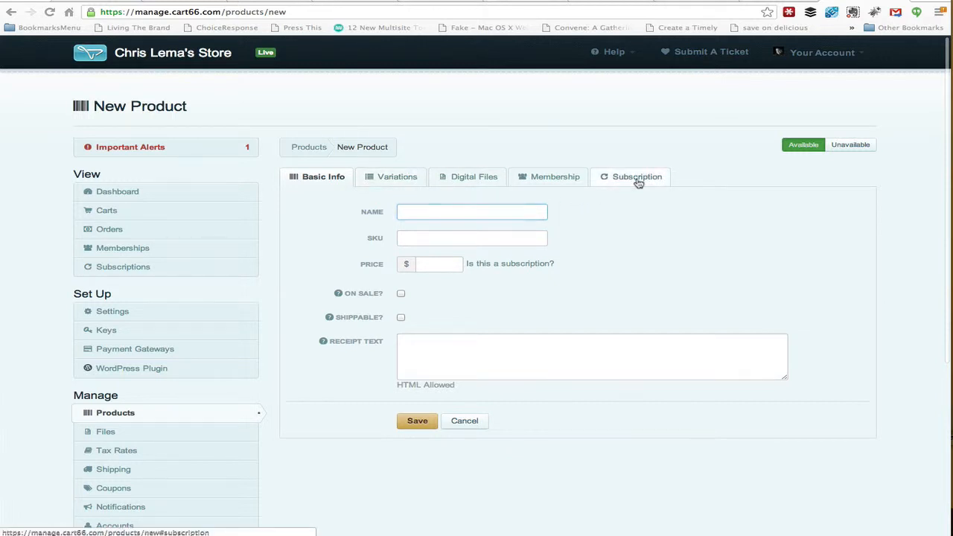
left_click(636, 176)
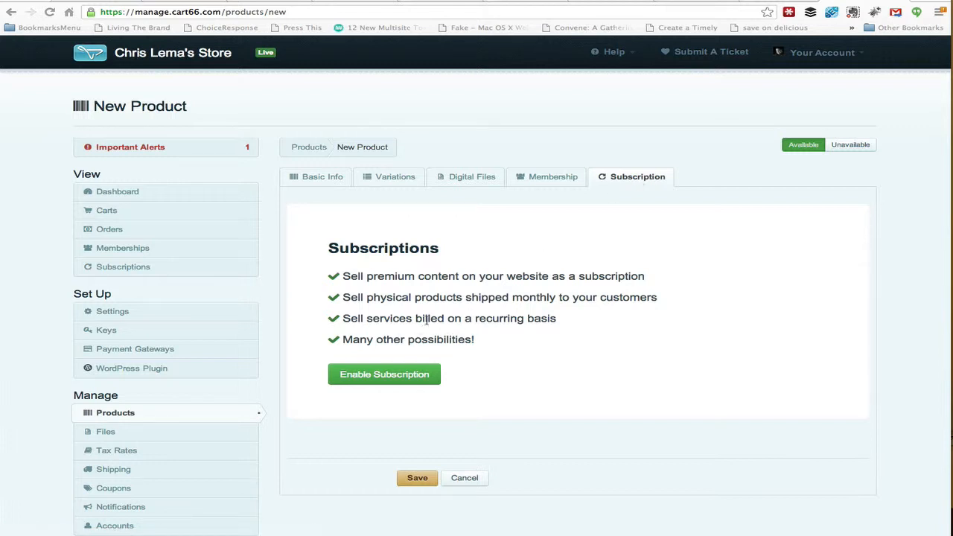
mouse_move(535, 324)
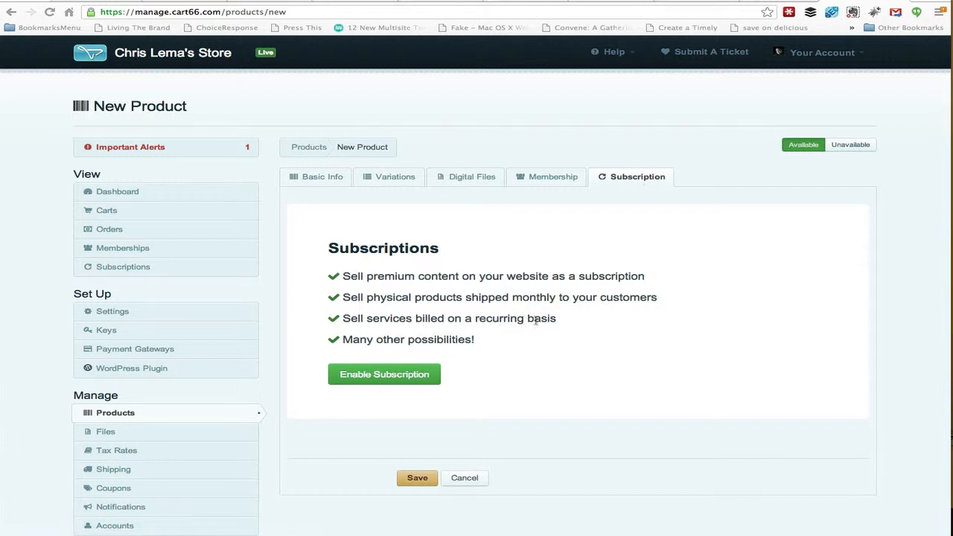
mouse_move(397, 377)
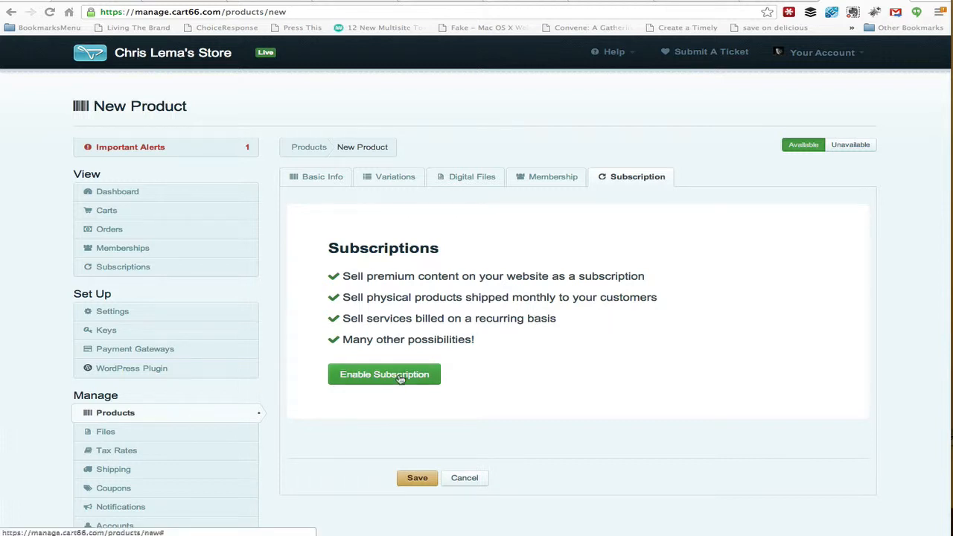
Enable subscription billing on the new product and return to Basic Info.
left_click(384, 374)
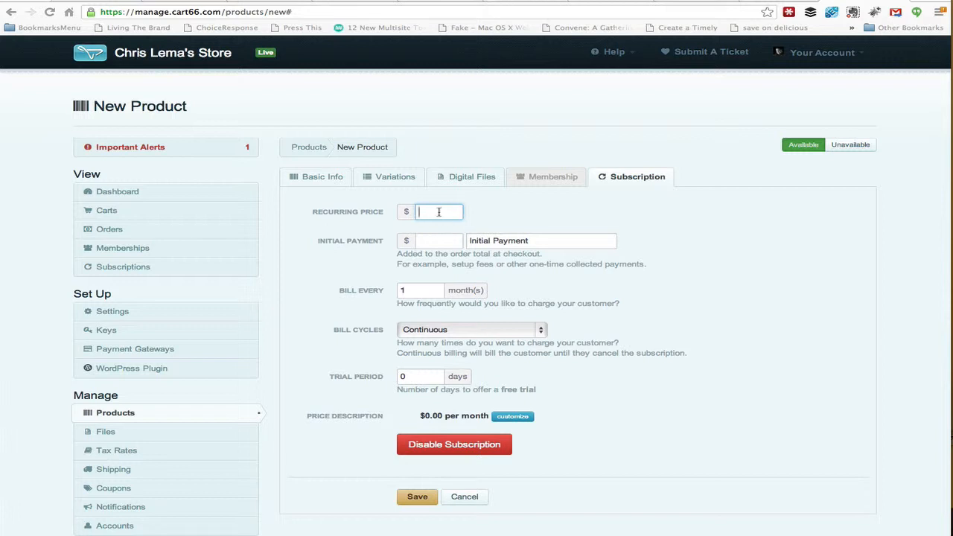
left_click(315, 177)
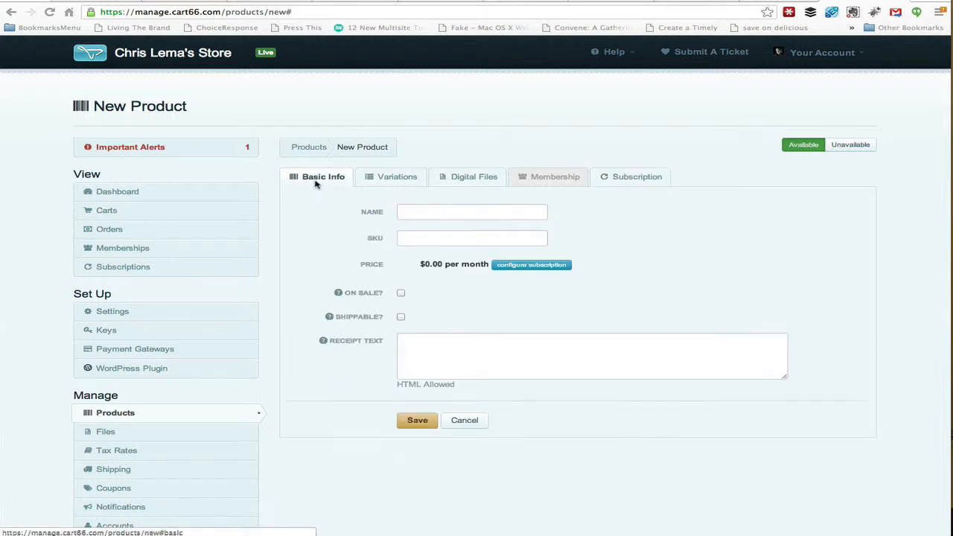
Name the product 'Coaching - $350/Month' with SKU onceamonth.
left_click(471, 212)
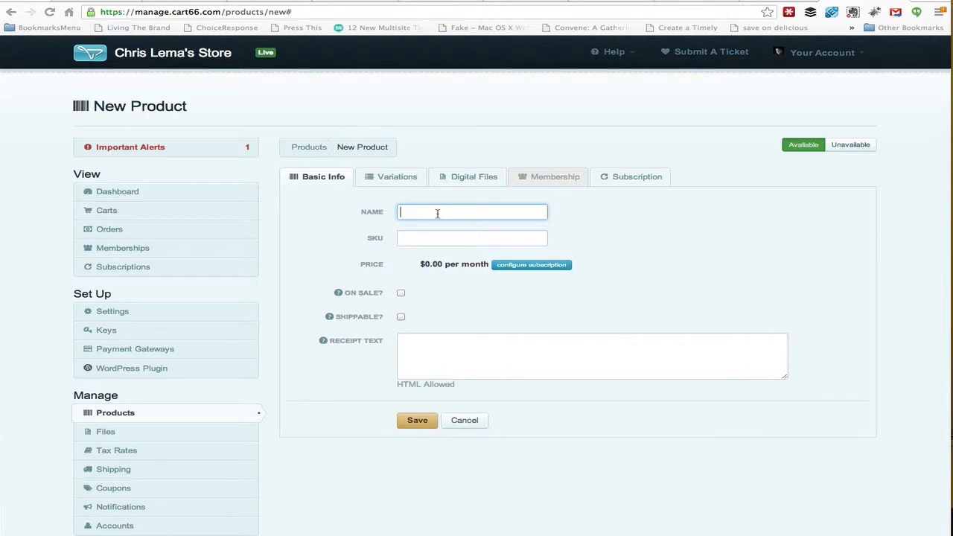
type("C")
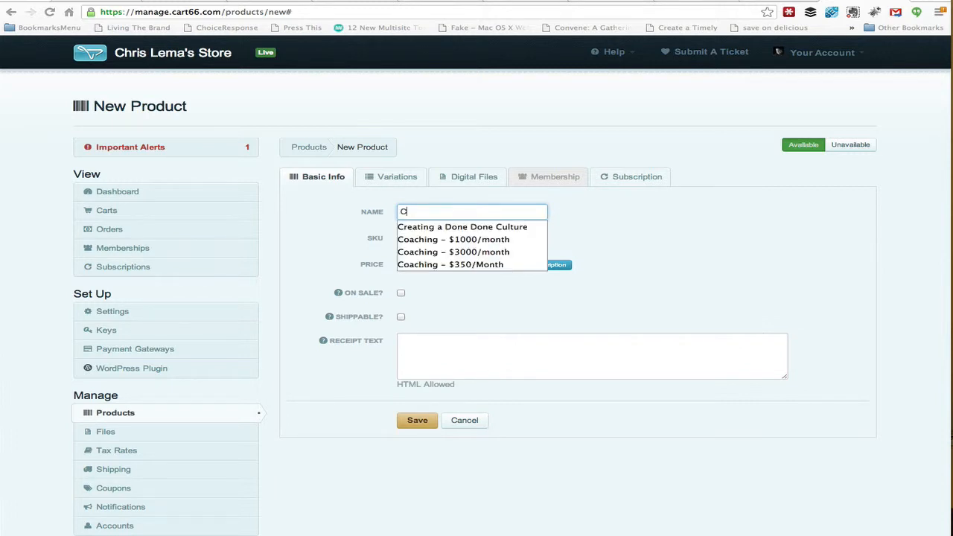
type("Coaching")
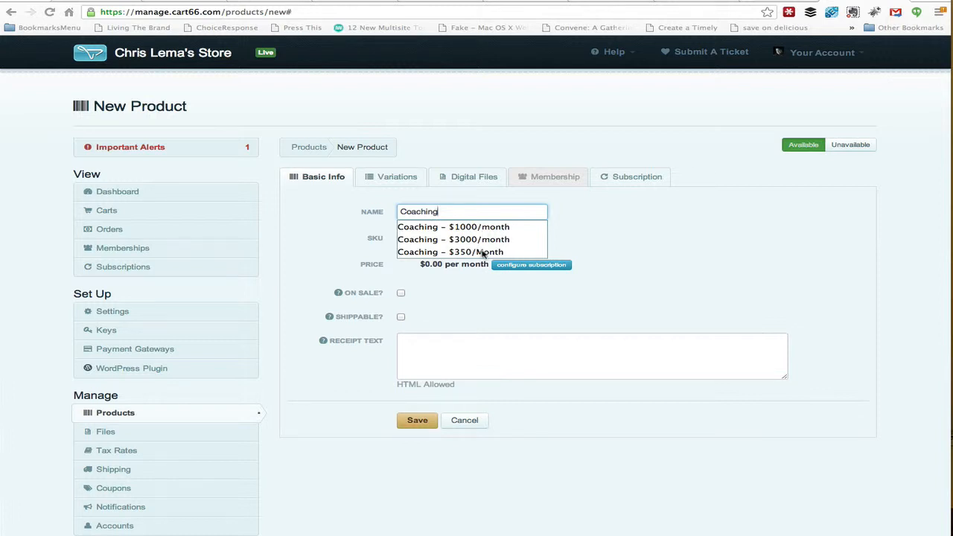
left_click(451, 252)
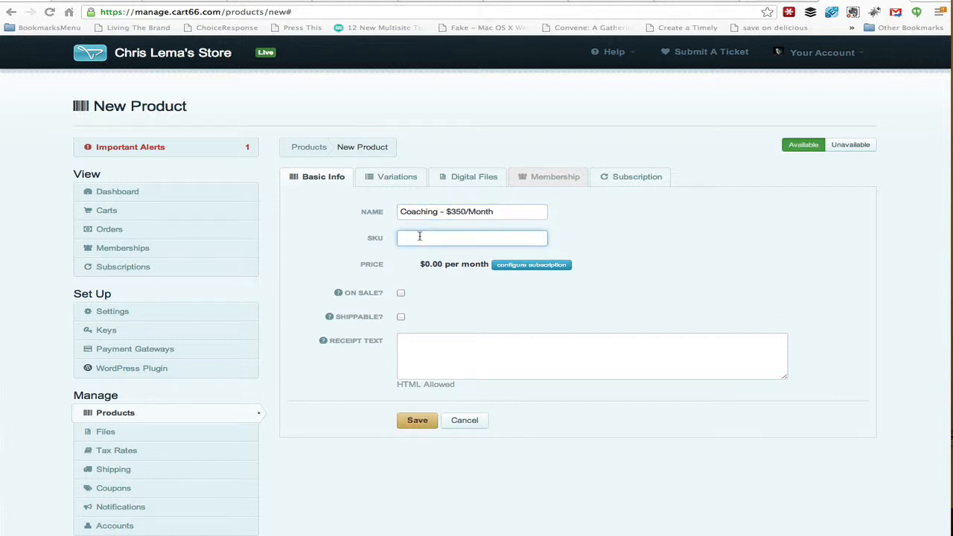
type("1")
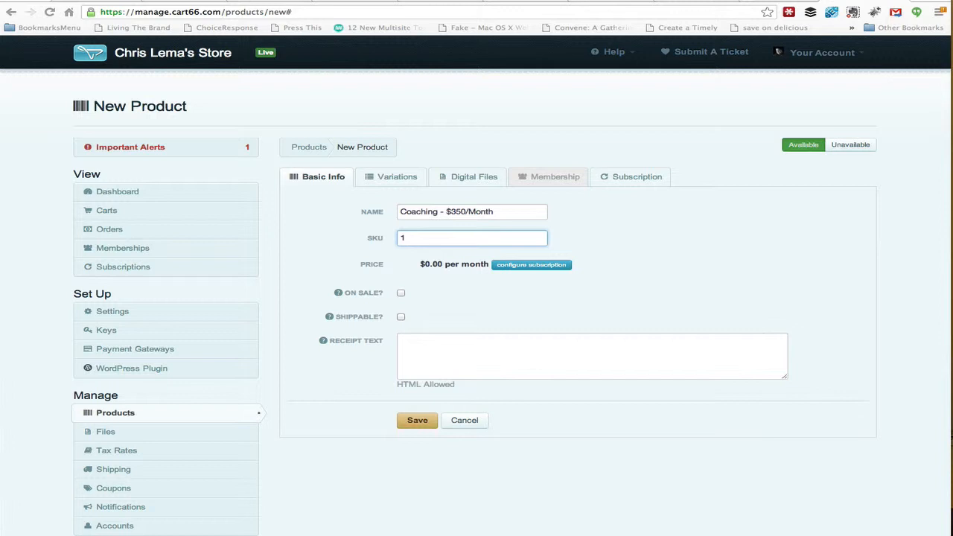
type("once")
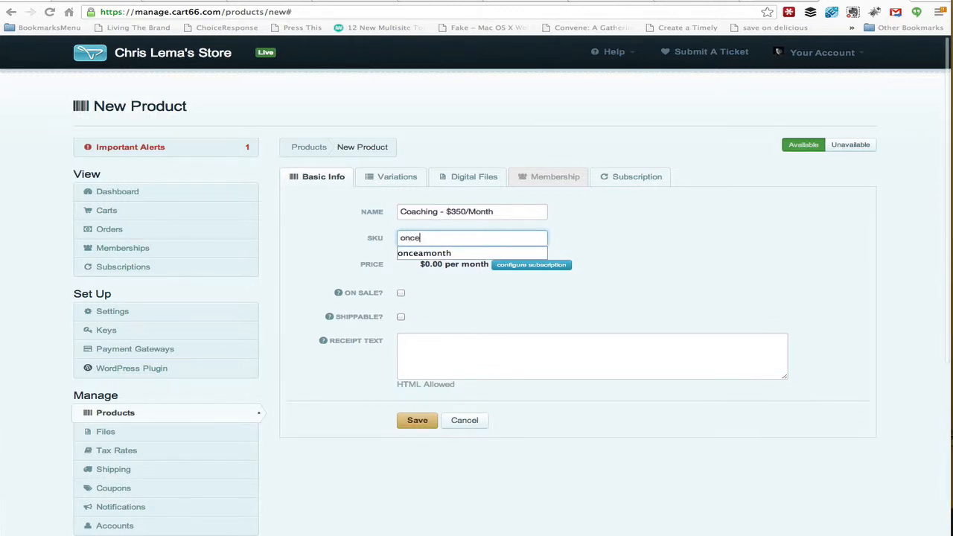
left_click(424, 253)
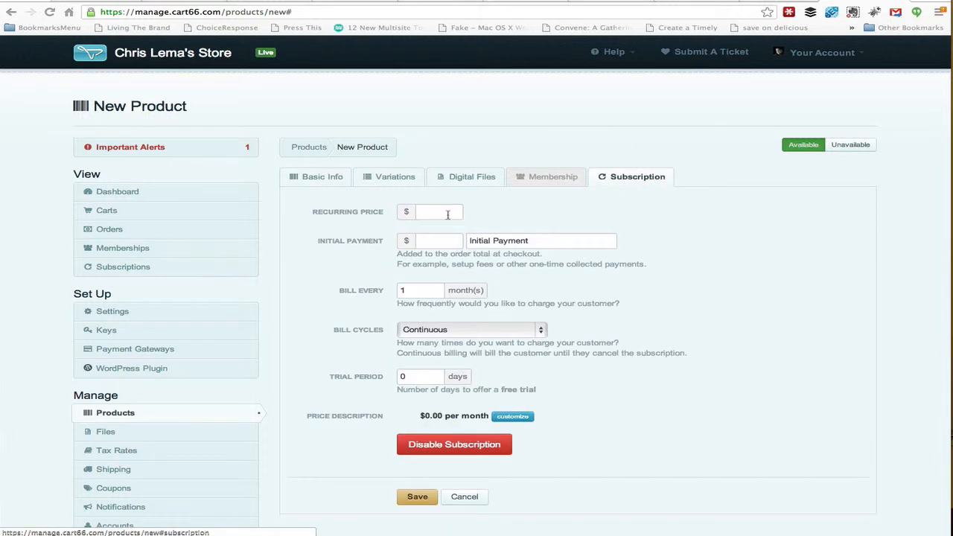
Enter a recurring price of 350.00 per month.
type("350")
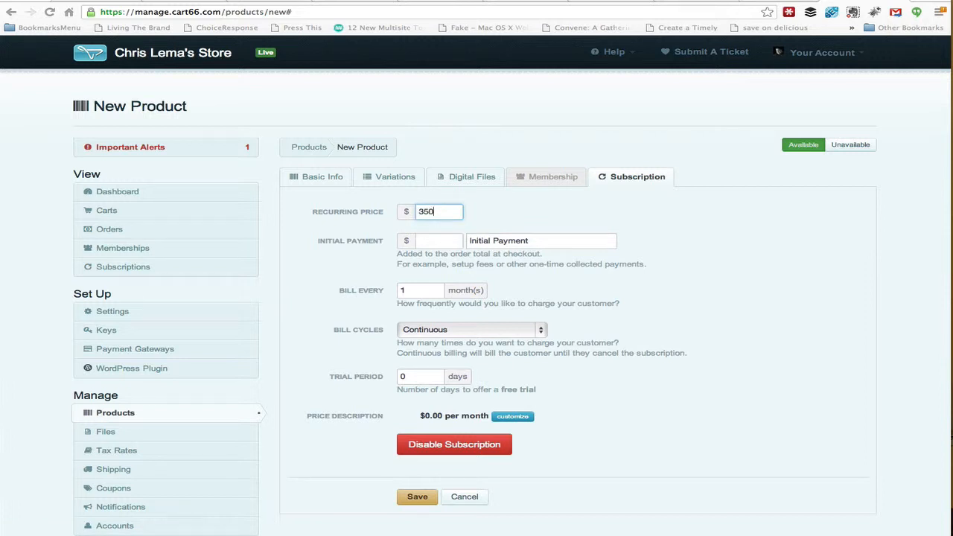
type(".00")
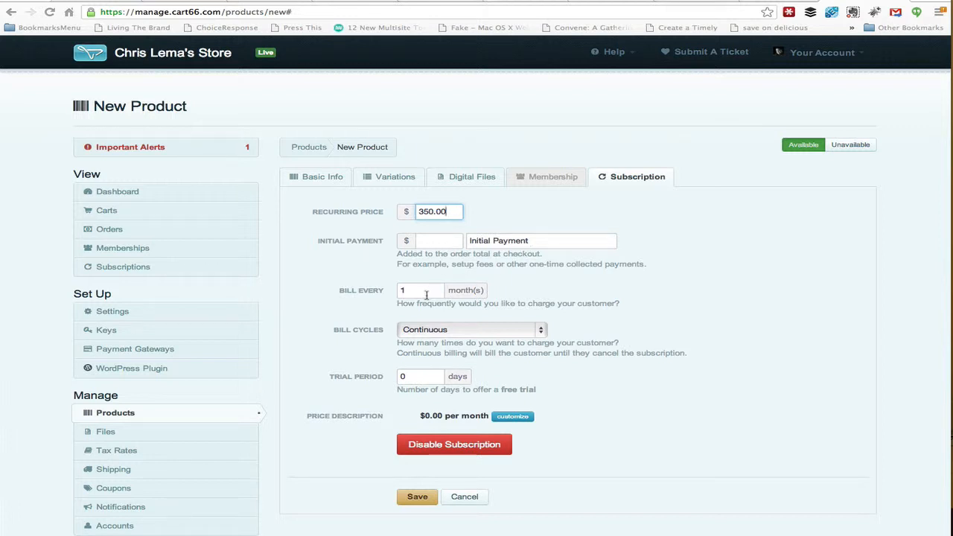
mouse_move(484, 387)
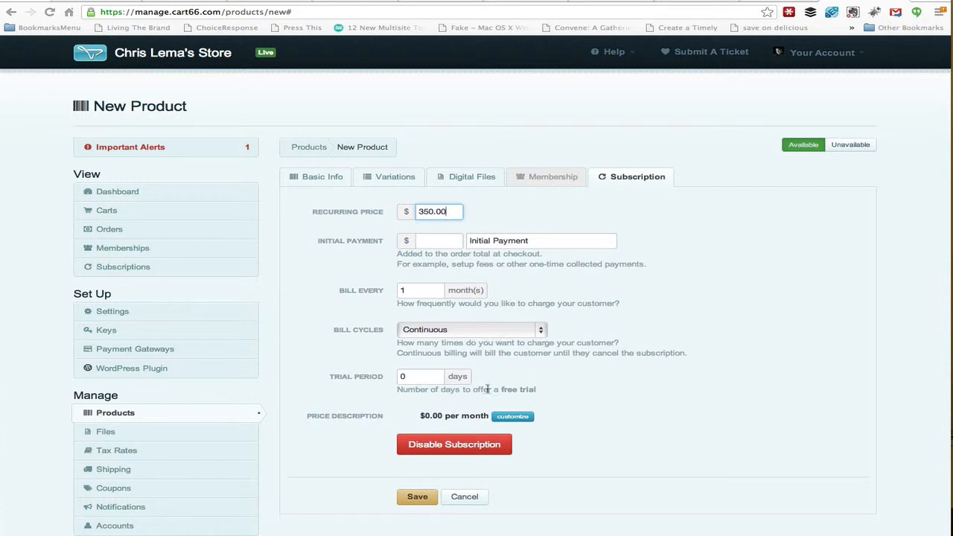
mouse_move(512, 390)
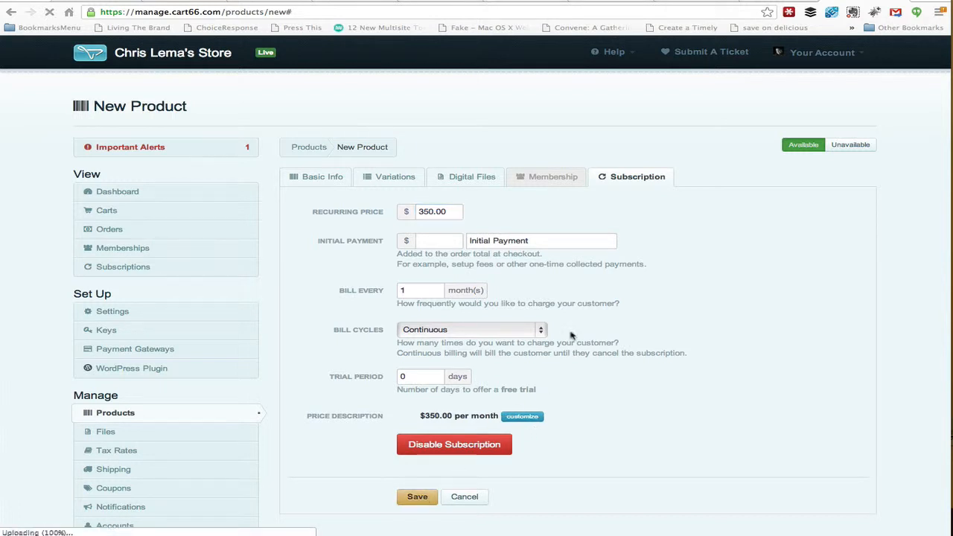
Save the Coaching - $350/Month product so it appears in the Products list.
left_click(416, 496)
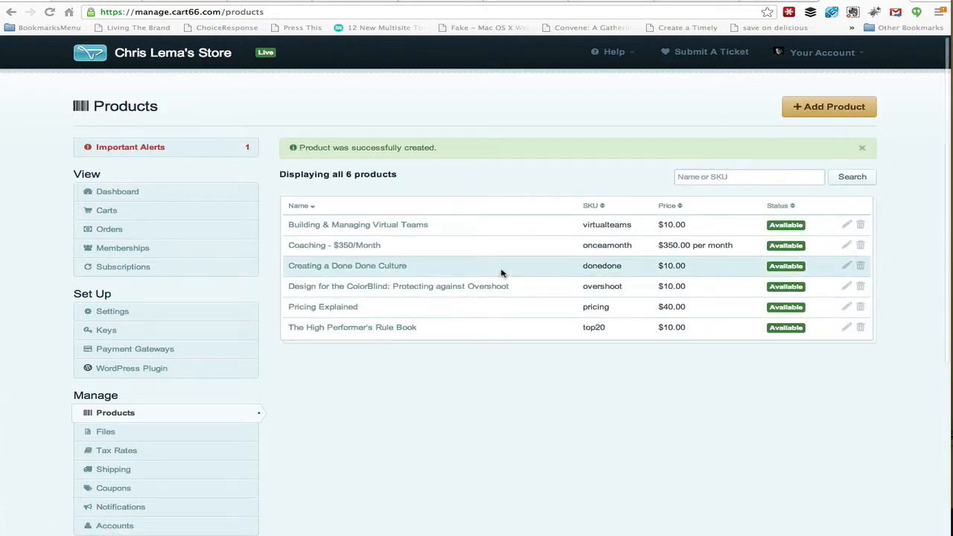
mouse_move(386, 244)
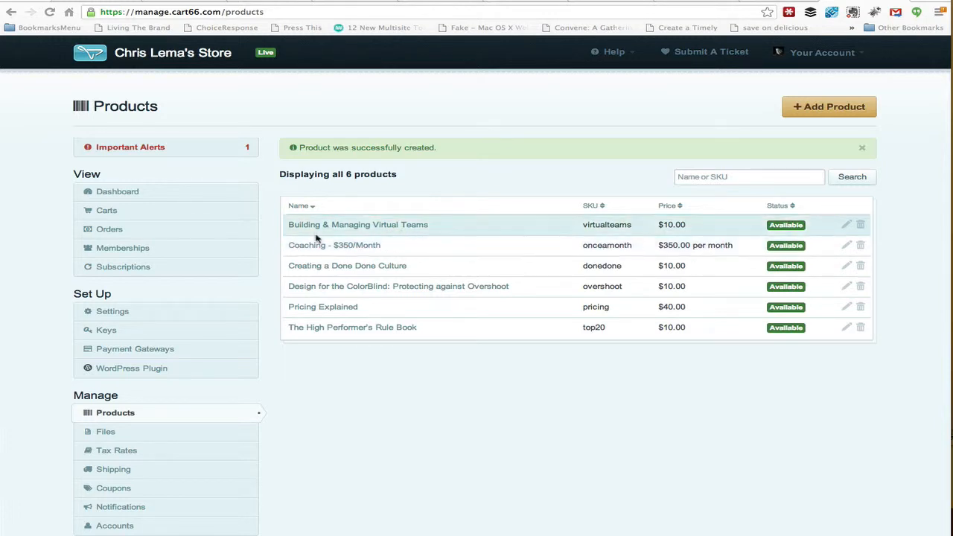
mouse_move(360, 251)
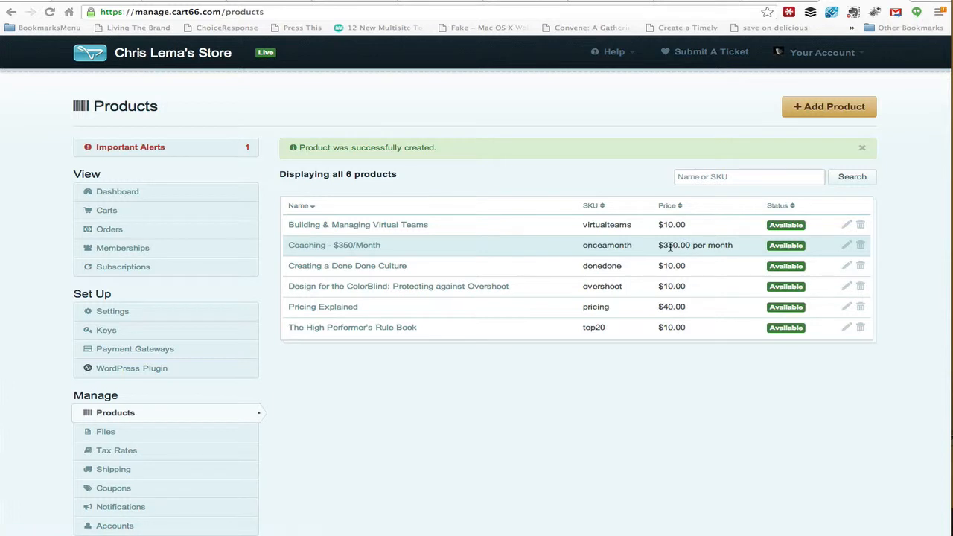
mouse_move(829, 106)
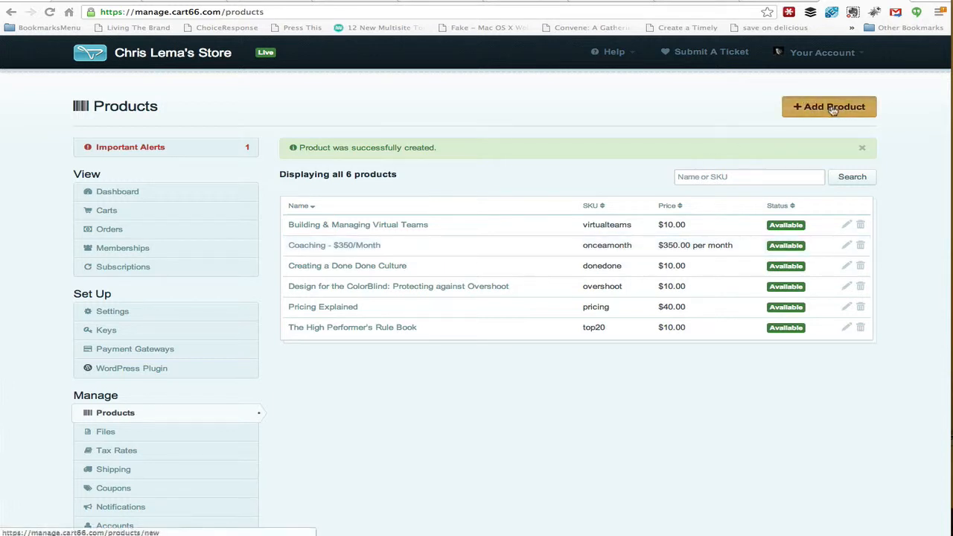
Add a product named 'Coaching - $1000/month' with SKU twiceamonth.
left_click(828, 107)
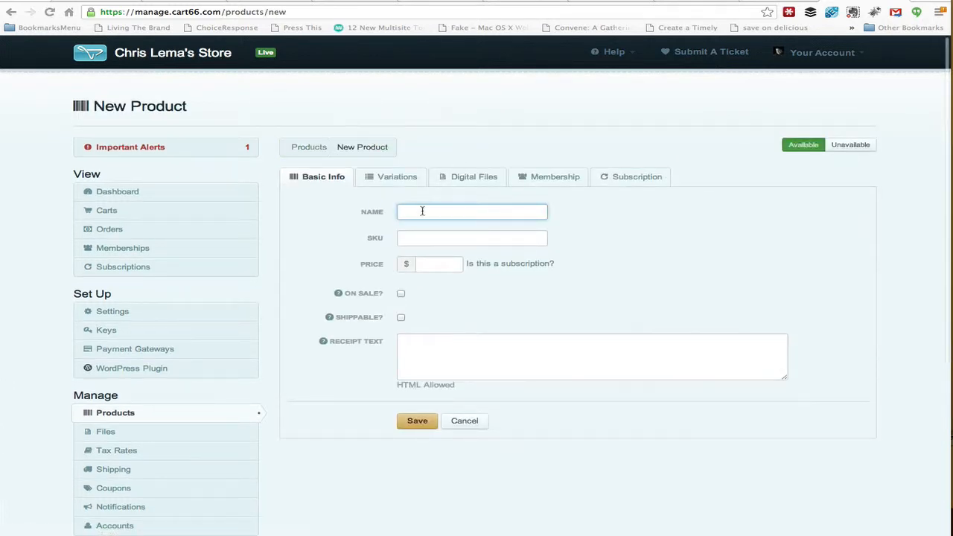
type("C")
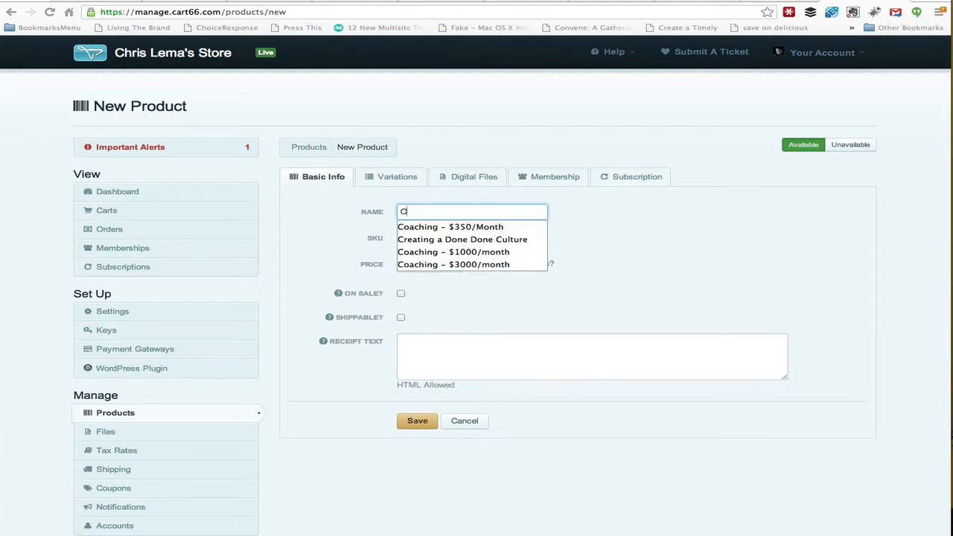
left_click(453, 252)
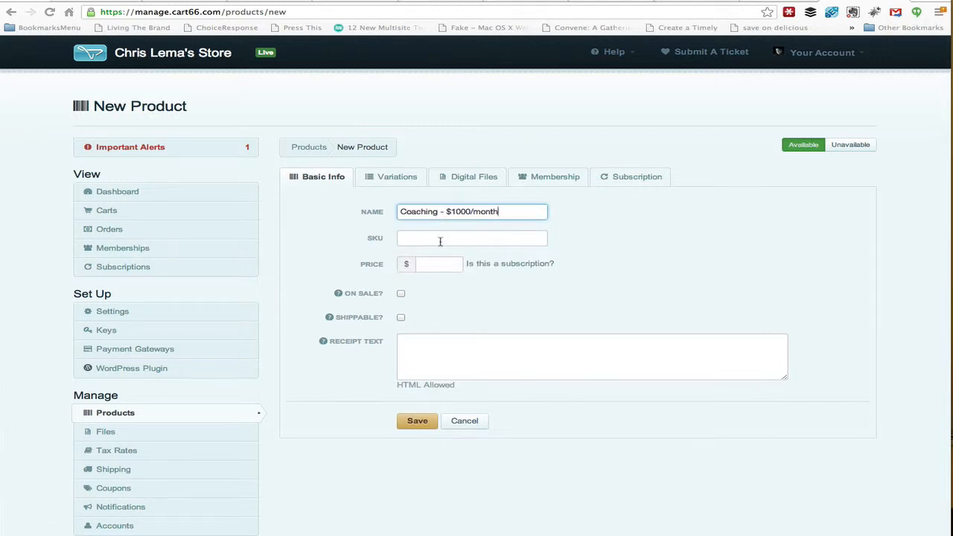
type("t")
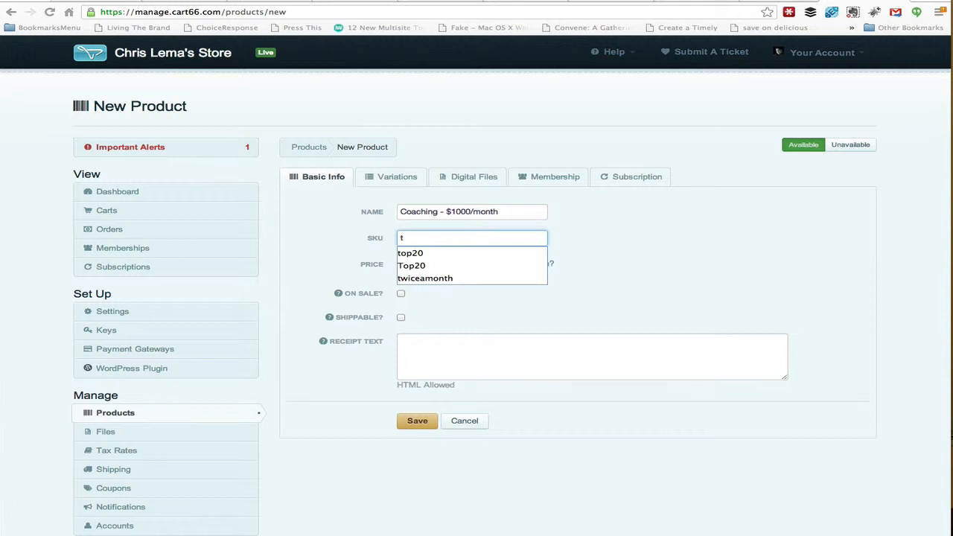
left_click(425, 277)
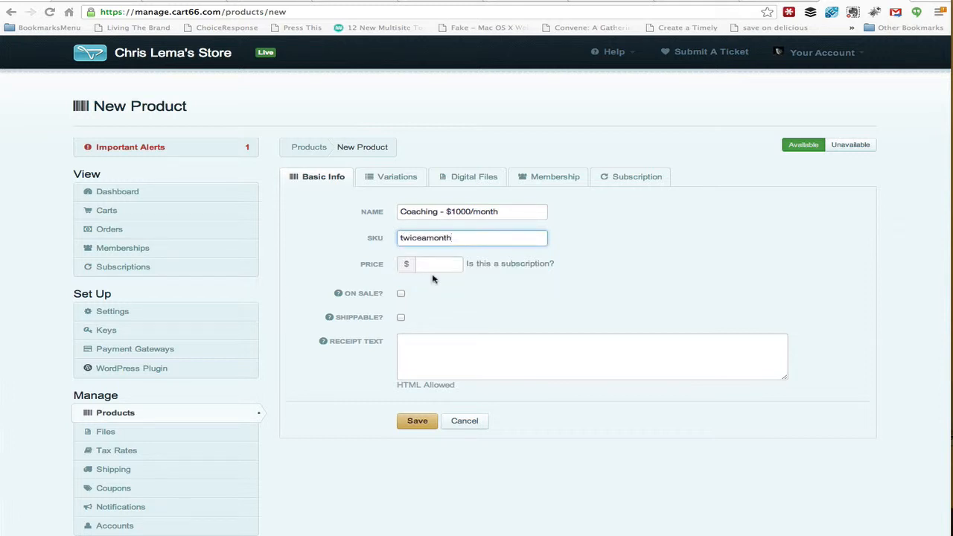
Enable subscription with a $1,000 monthly recurring price and save the product.
left_click(636, 176)
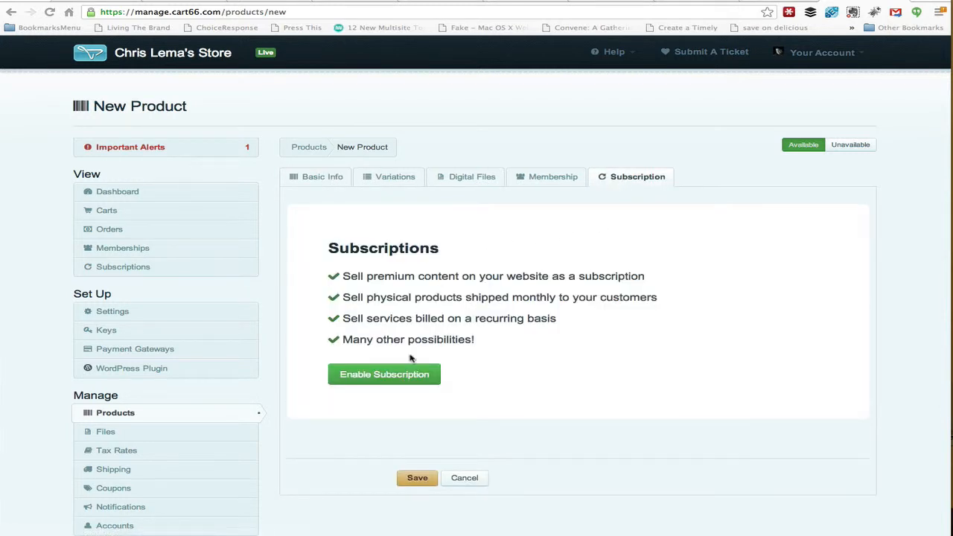
left_click(384, 374)
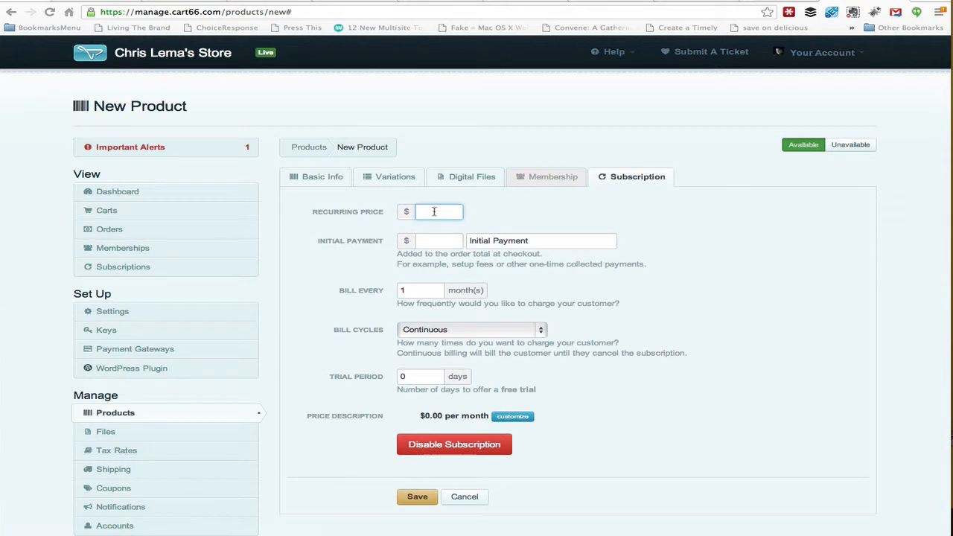
type("1000.00")
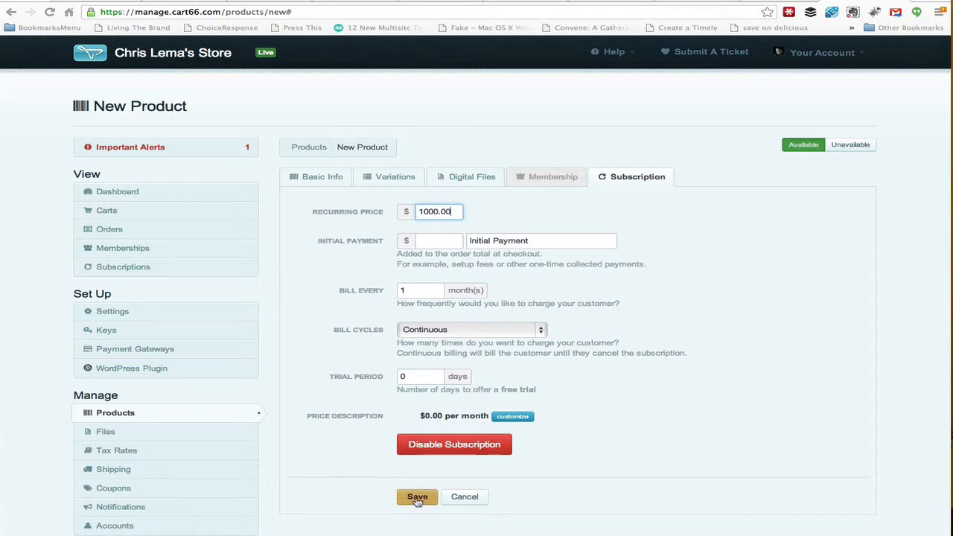
left_click(417, 496)
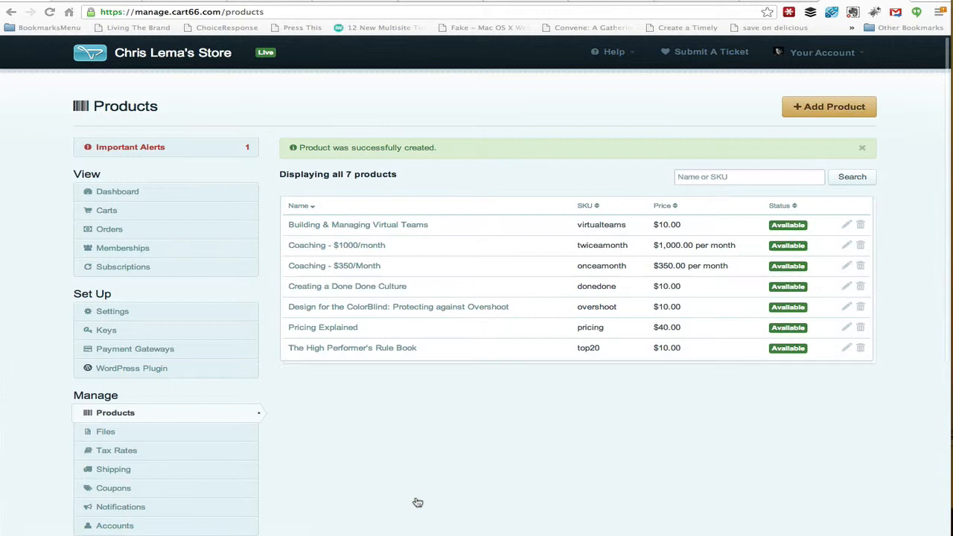
mouse_move(493, 256)
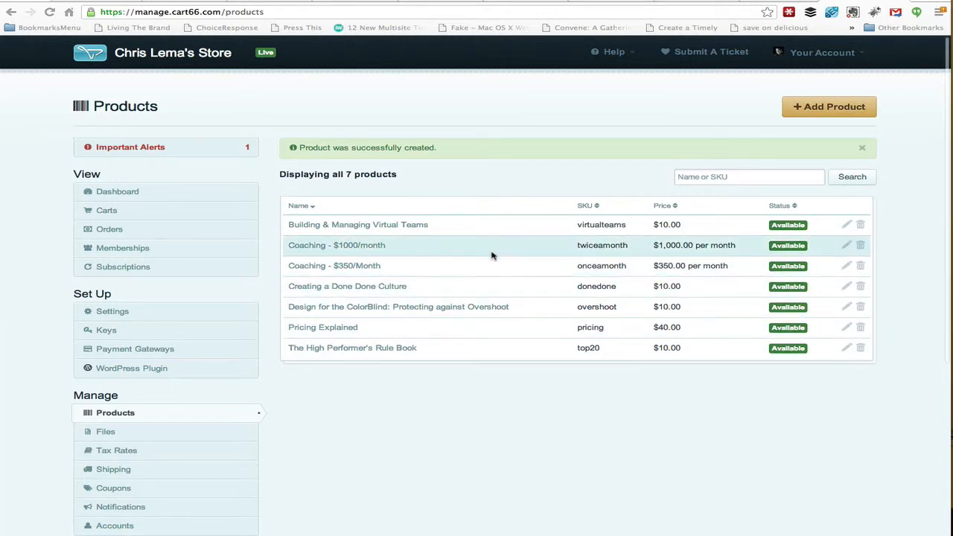
Add a product named 'Coaching - $3000/month' with SKU weeklyplushalfday.
left_click(828, 106)
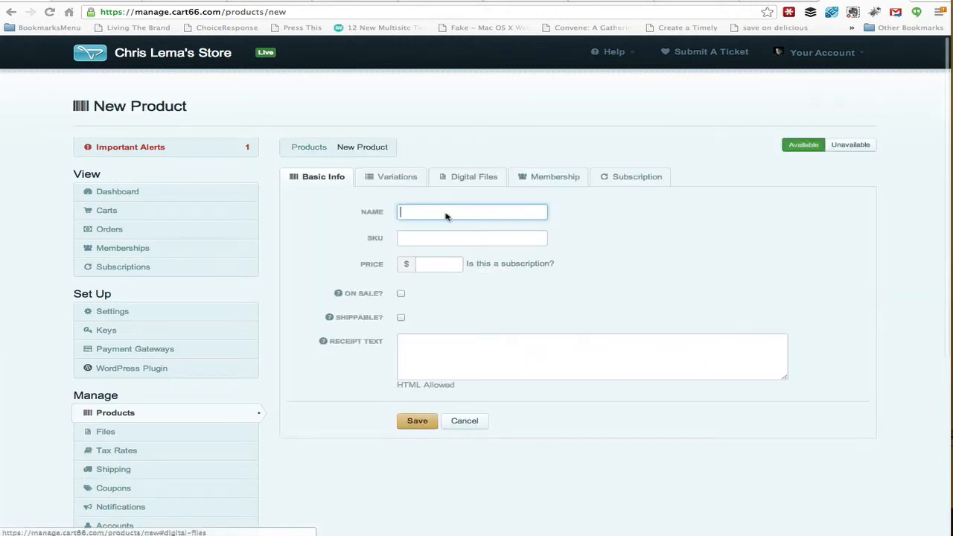
type("Coach")
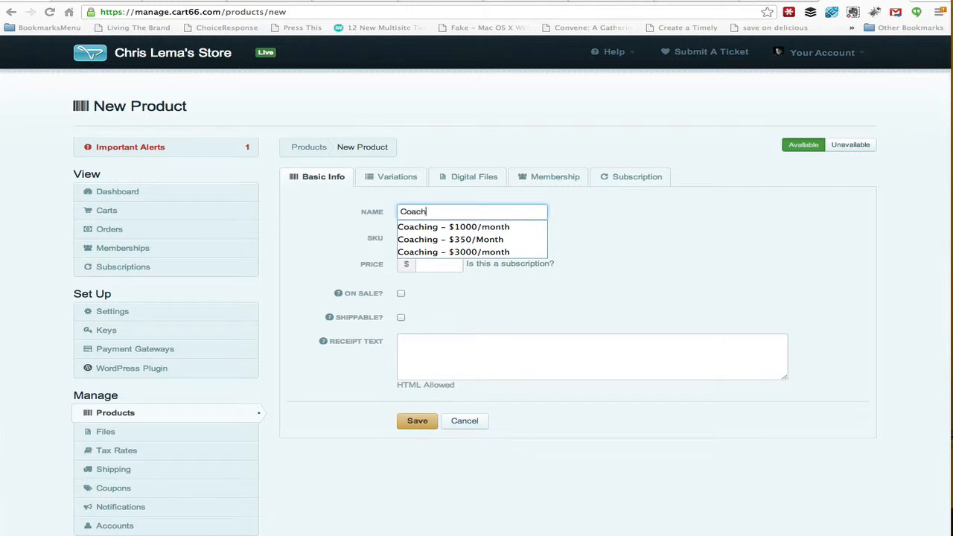
left_click(449, 252)
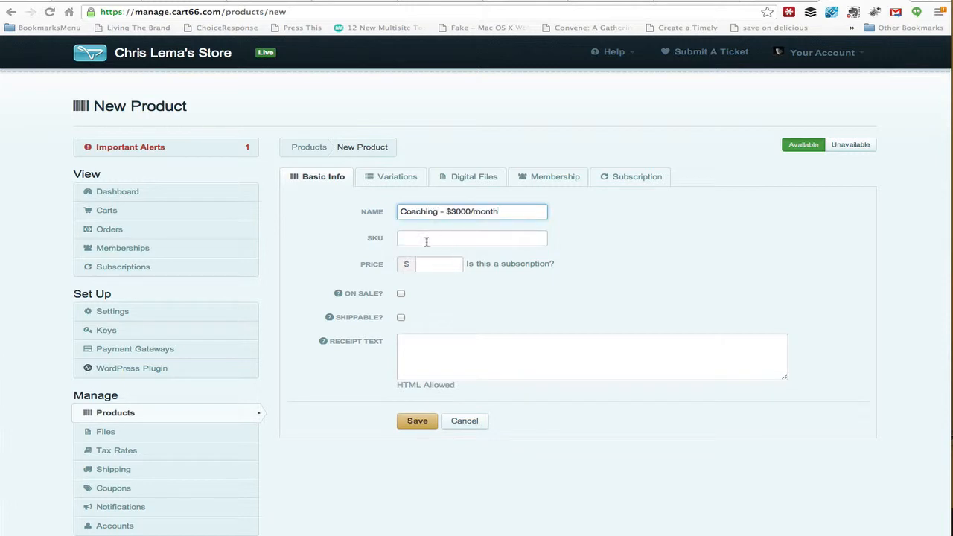
left_click(472, 238)
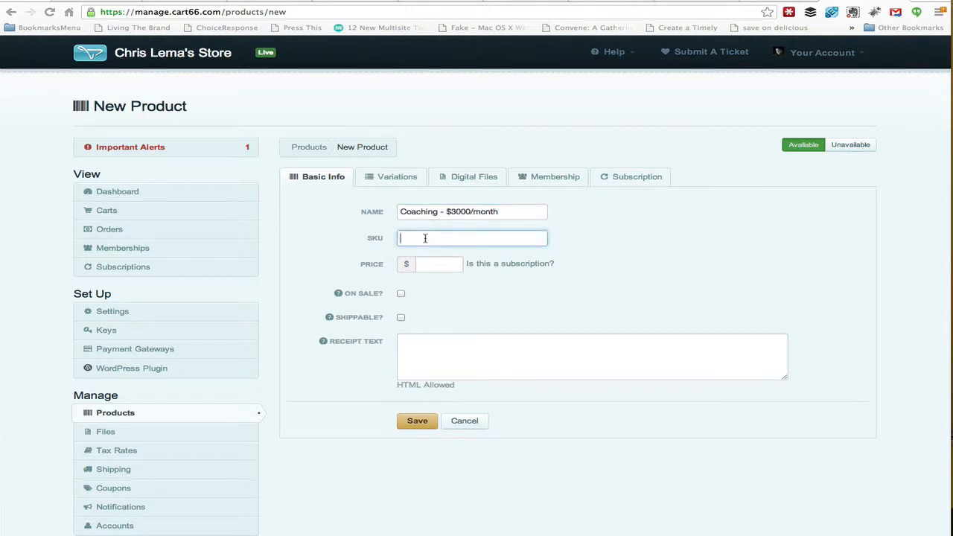
type("we")
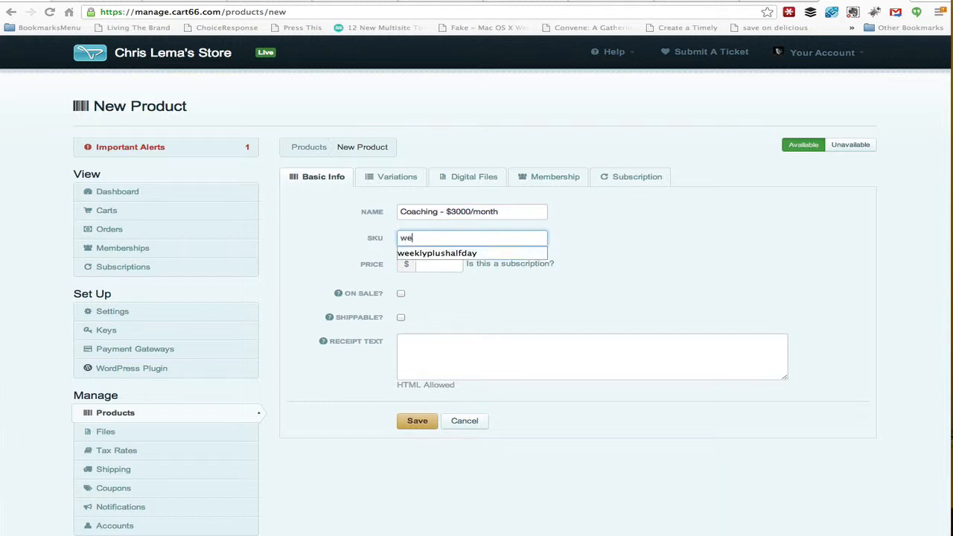
left_click(436, 252)
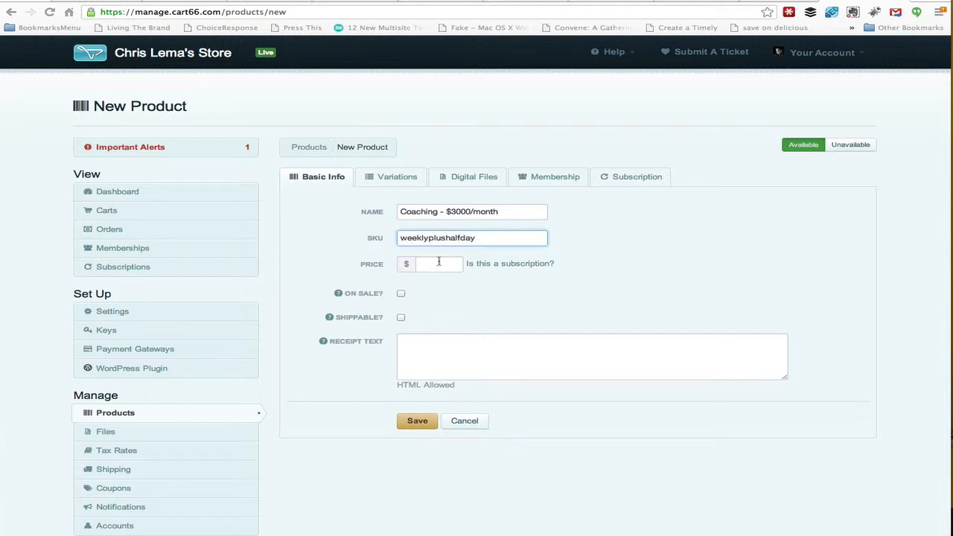
left_click(636, 176)
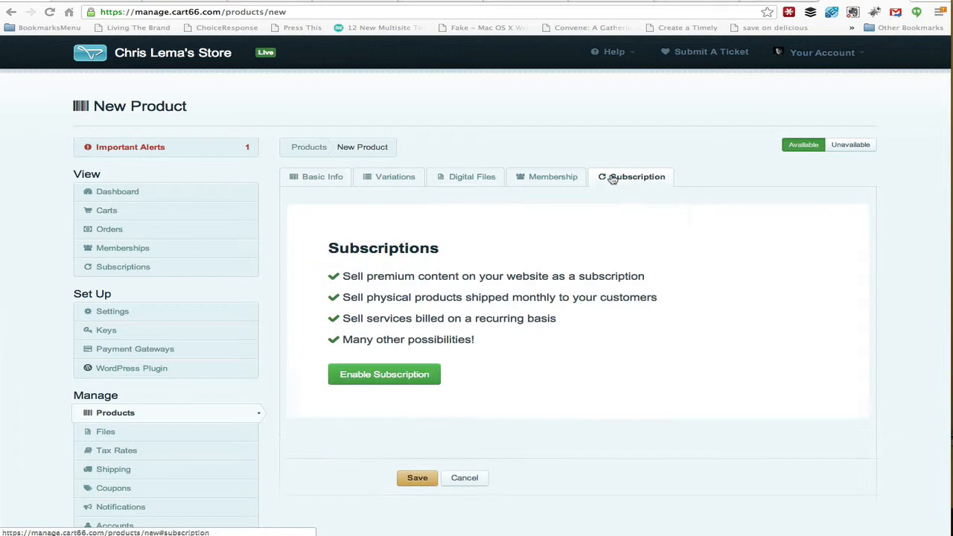
Enable subscription at $3,000.00 per month and save the product.
left_click(384, 374)
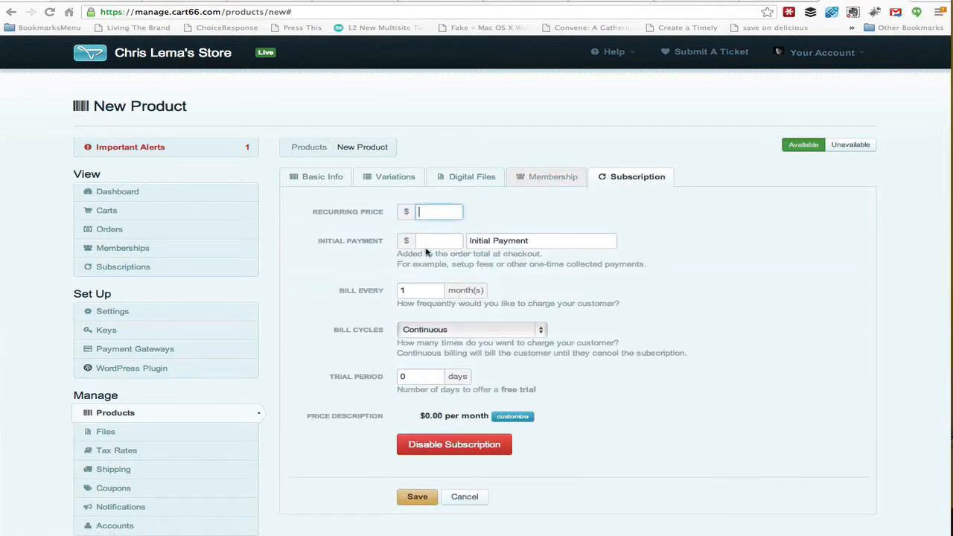
type("3000")
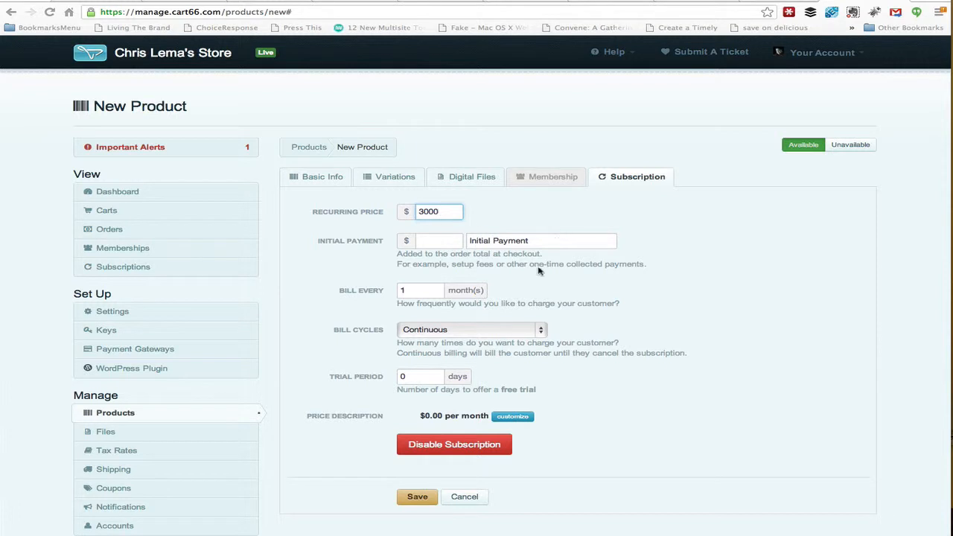
left_click(416, 496)
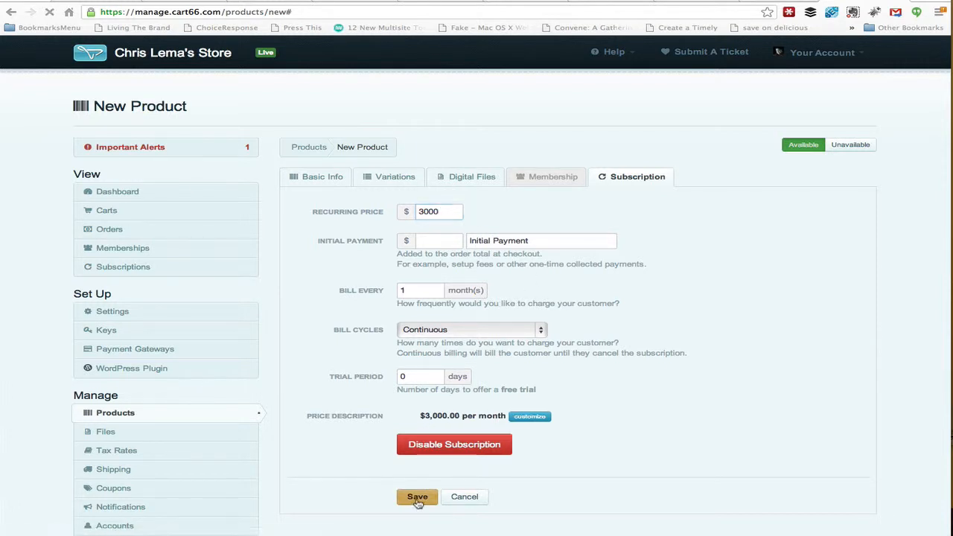
left_click(417, 497)
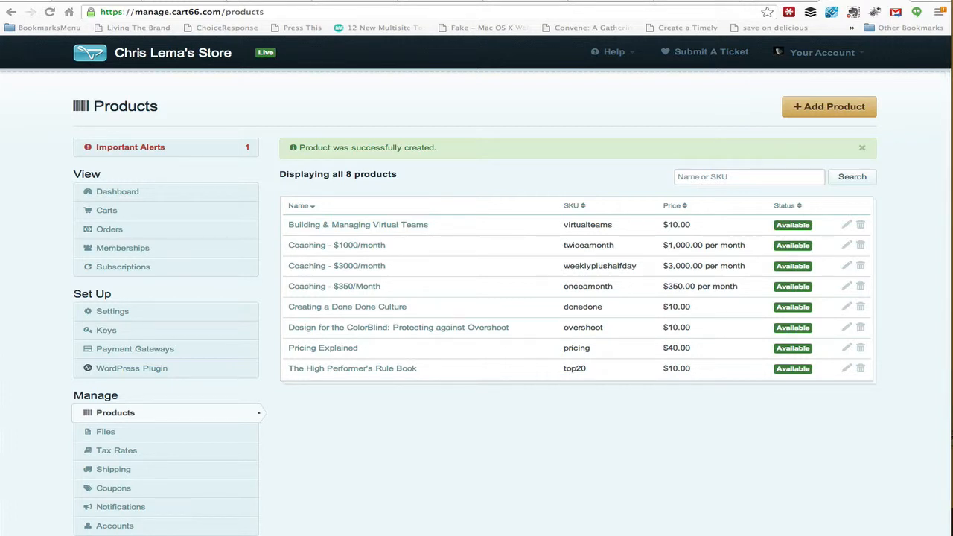
mouse_move(643, 300)
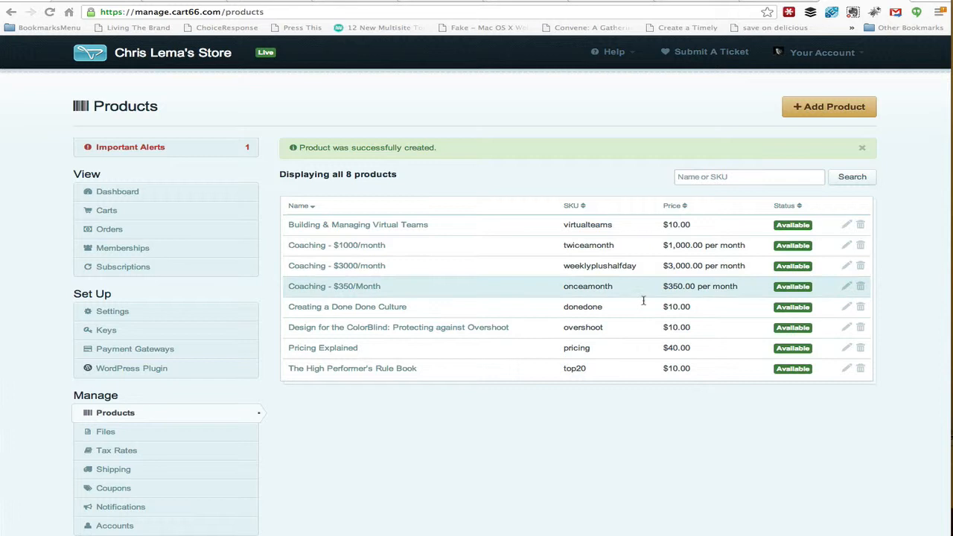
mouse_move(169, 258)
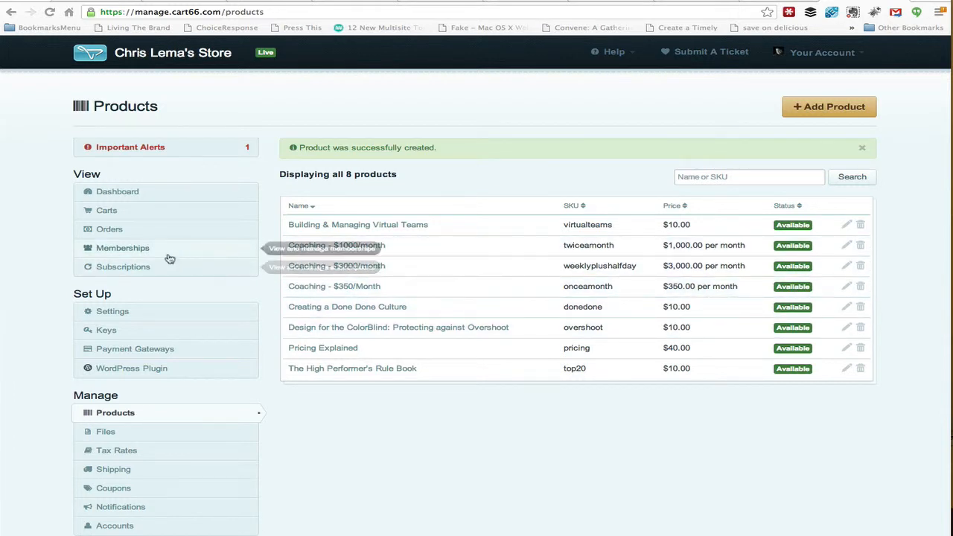
mouse_move(398, 285)
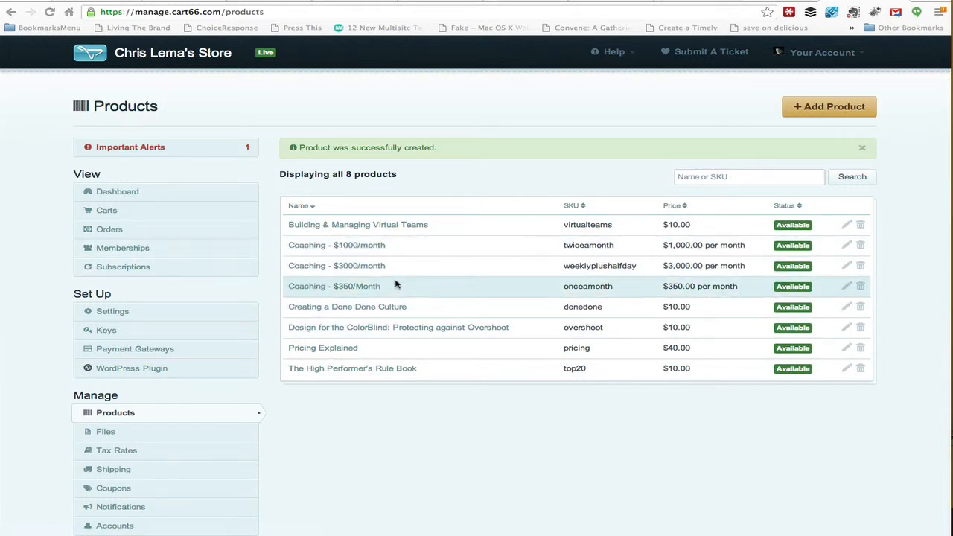
mouse_move(403, 286)
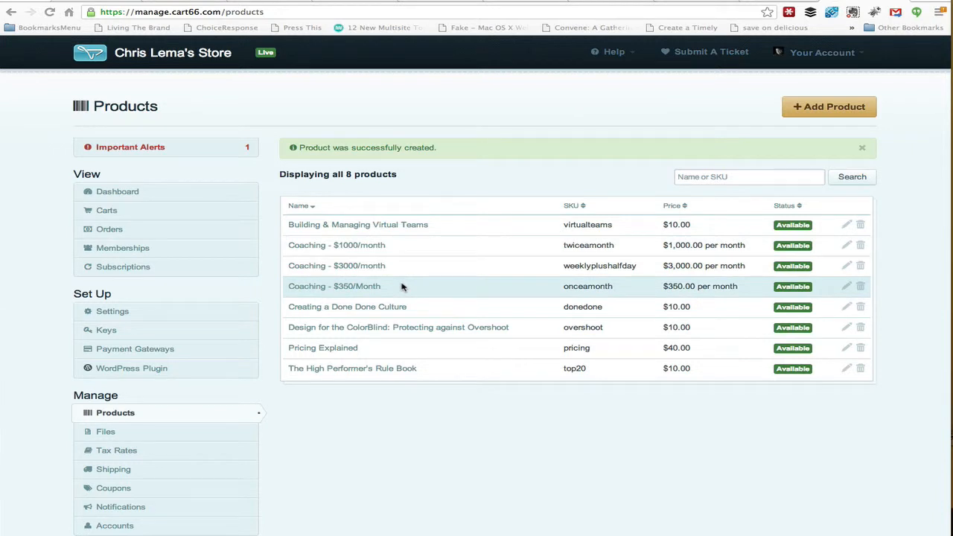
mouse_move(398, 288)
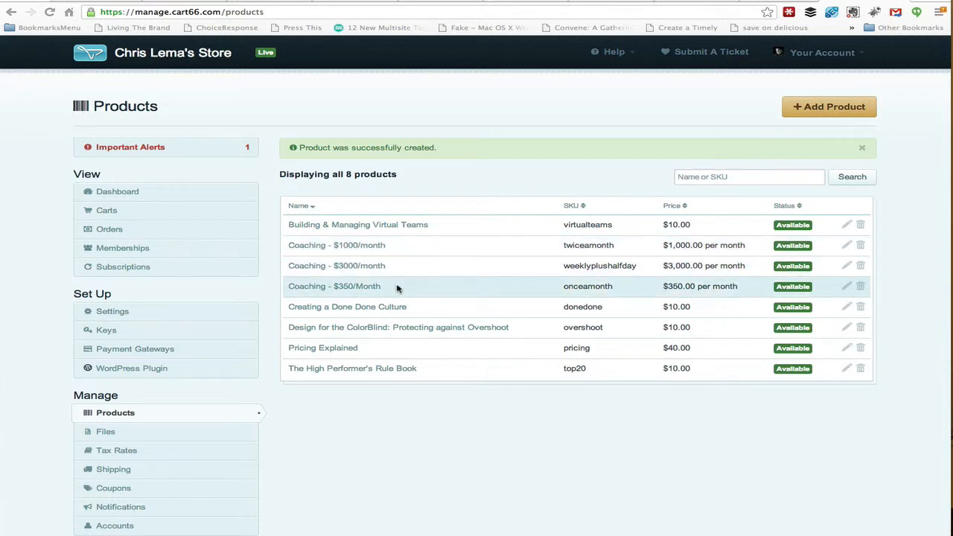
mouse_move(402, 284)
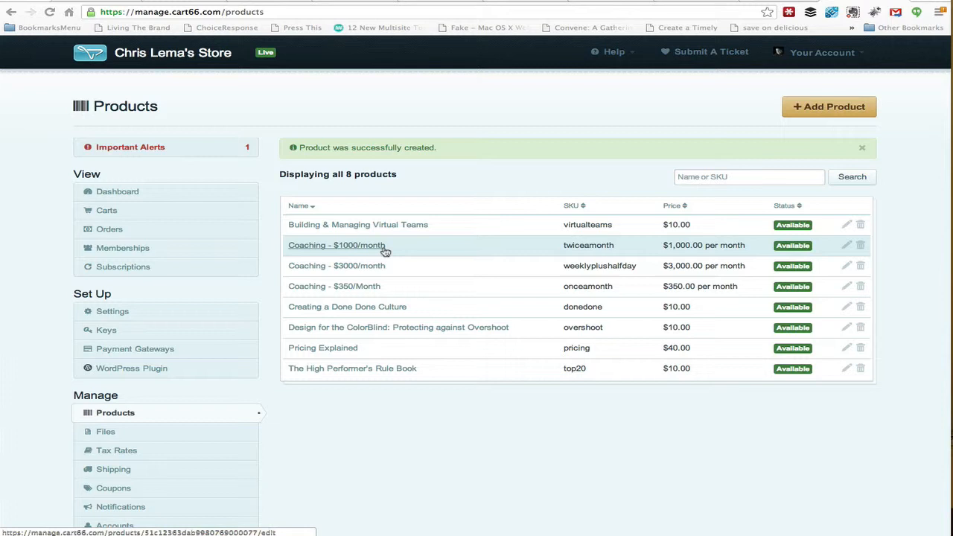
mouse_move(385, 289)
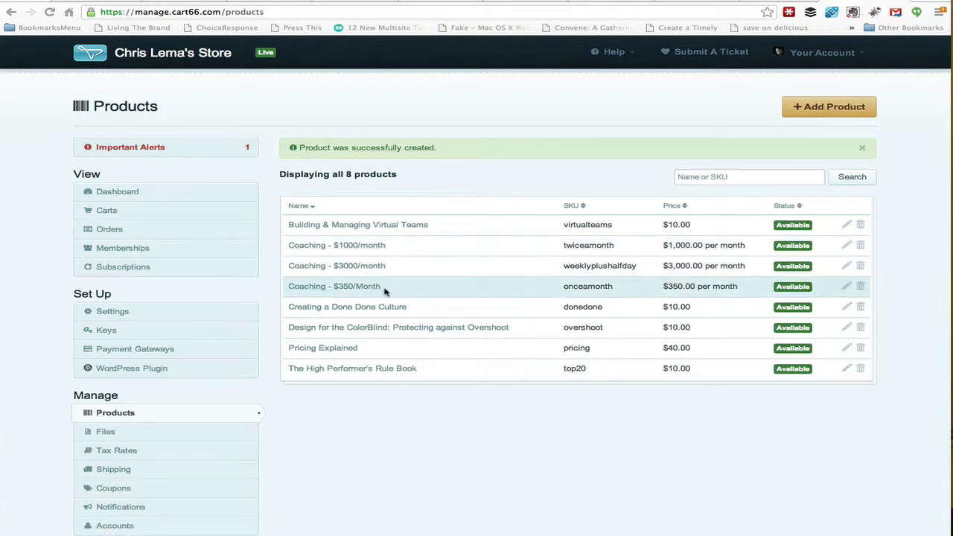